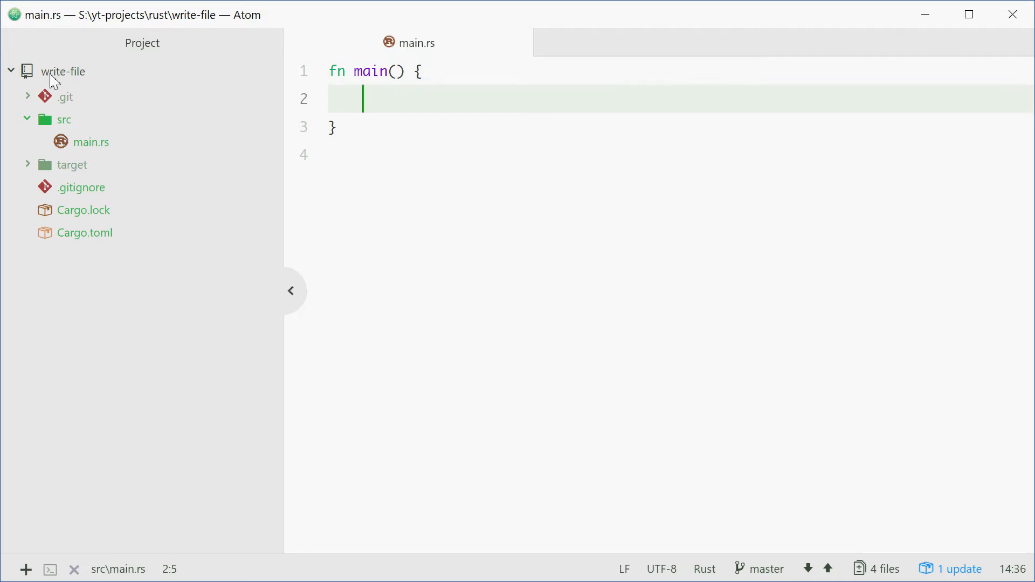
pyautogui.moveTo(405, 109)
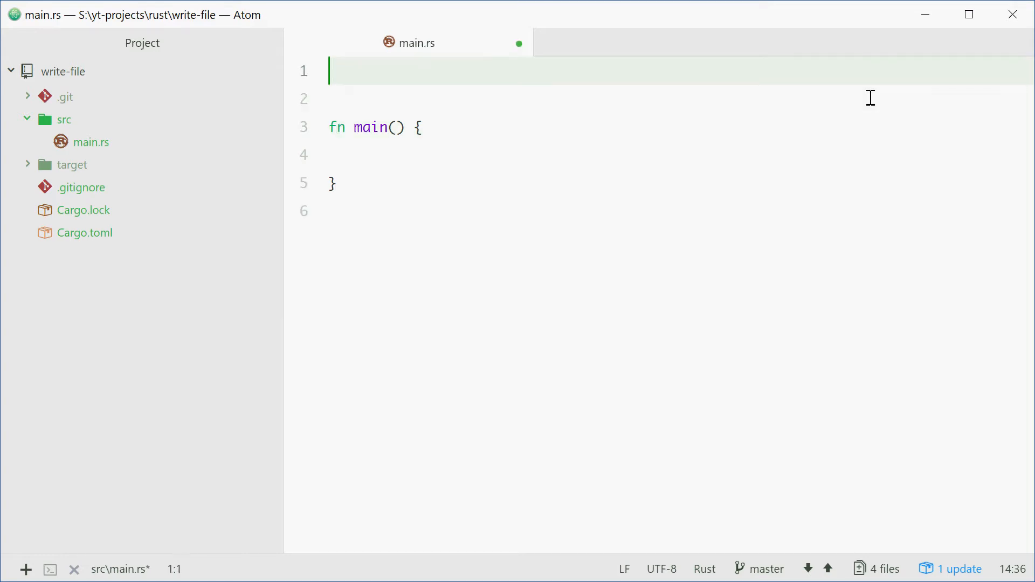
# - Add 'use std::fs::File;' and 'use std::io::prelude::*;' above main and save main.rs
pyautogui.write('use')
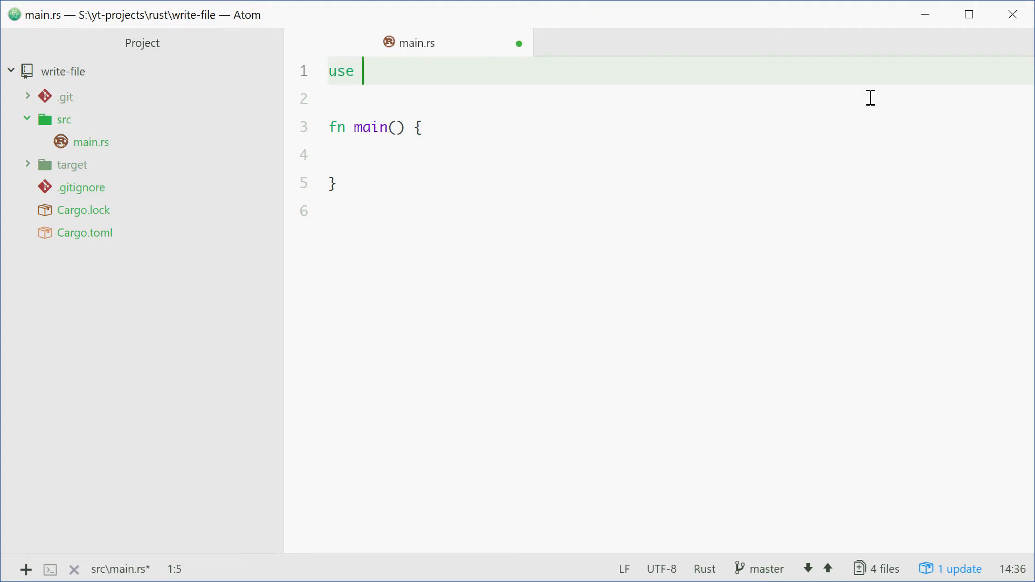
pyautogui.write('std::fs::File;')
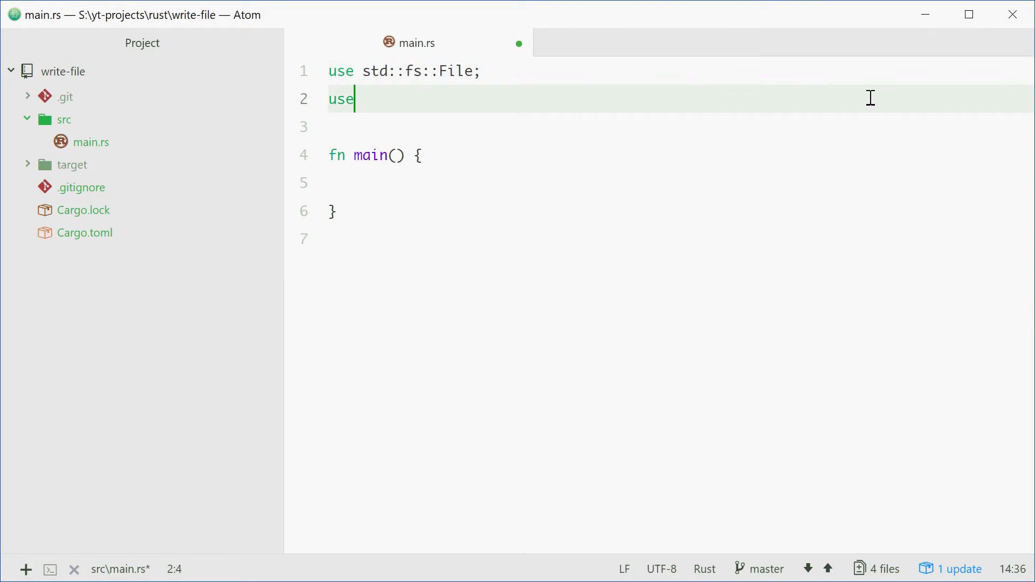
pyautogui.write('std::io')
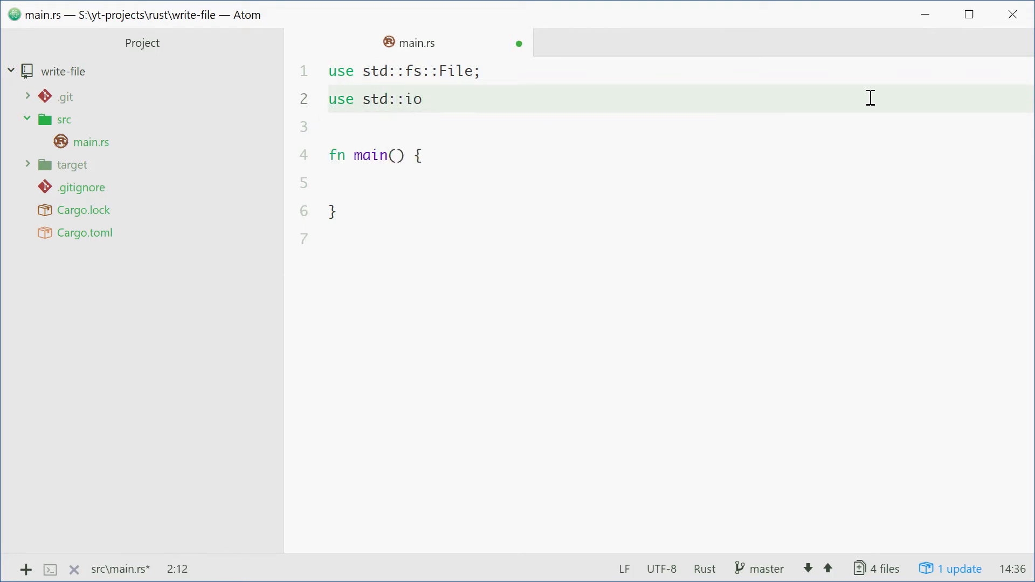
pyautogui.write('::prelu')
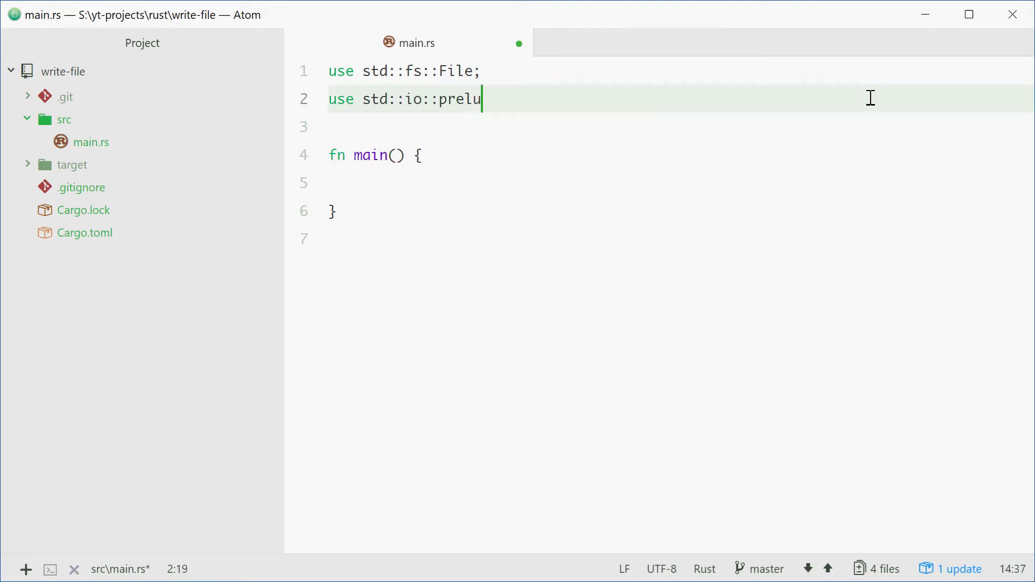
pyautogui.write('de::*;')
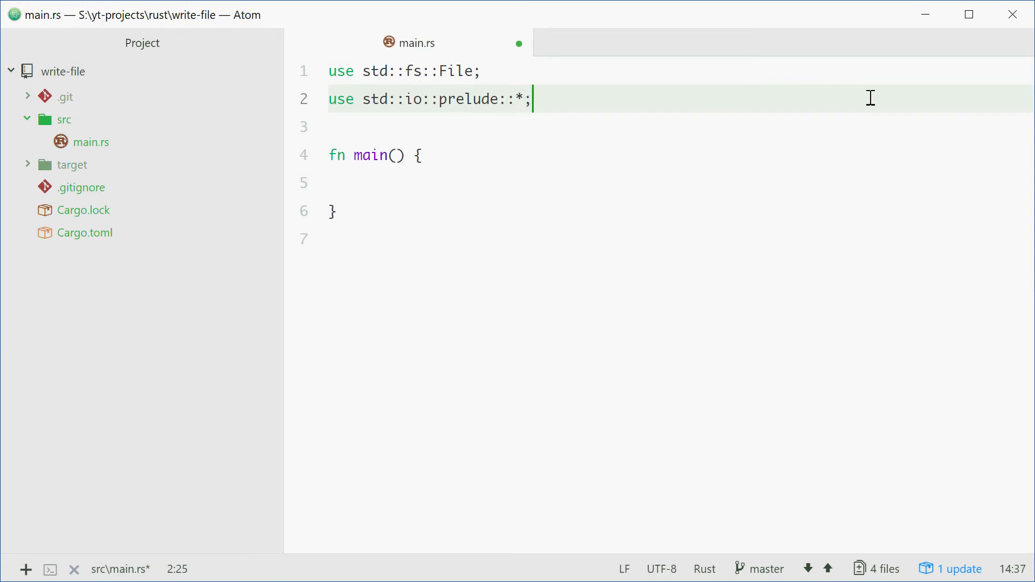
pyautogui.press('ctrl+s')
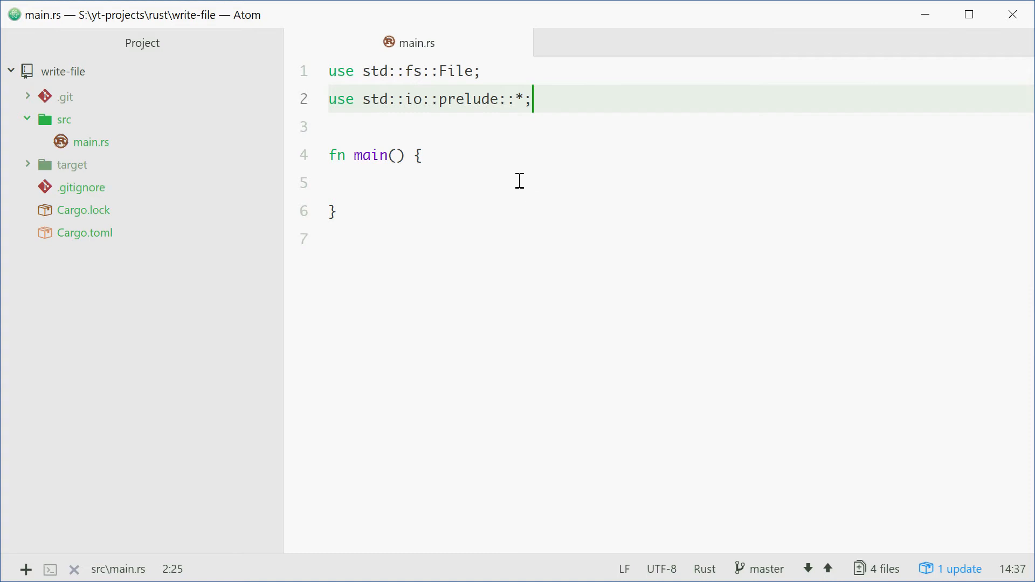
# - Begin a 'let mut file = File::create(' binding inside the main function
pyautogui.click(362, 183)
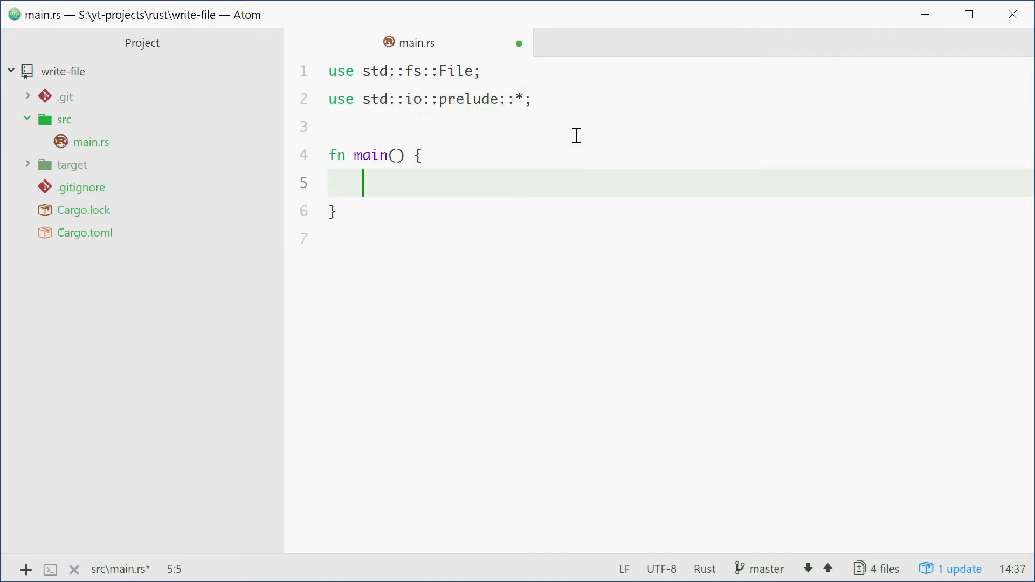
pyautogui.write('let')
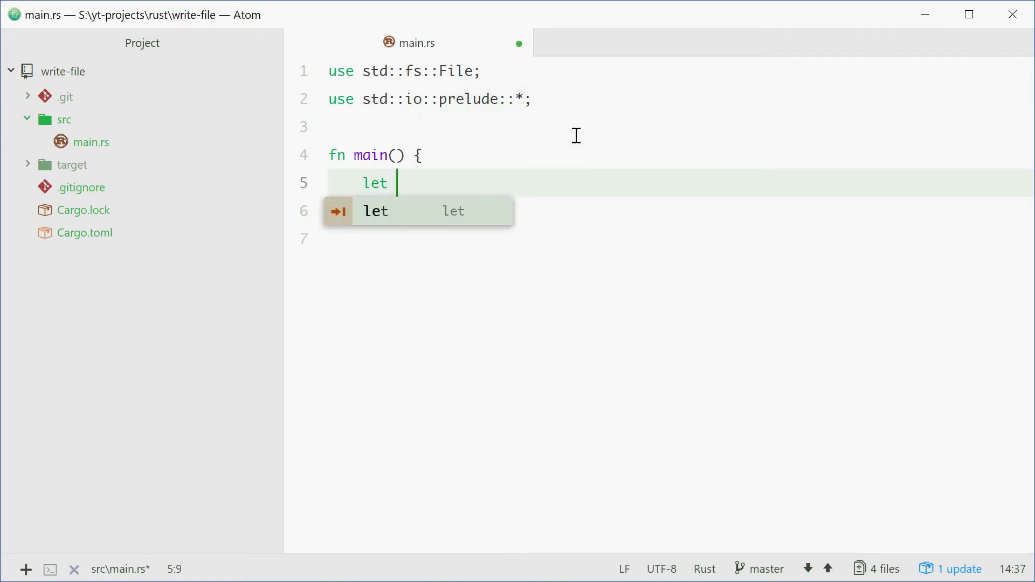
pyautogui.write('mut file')
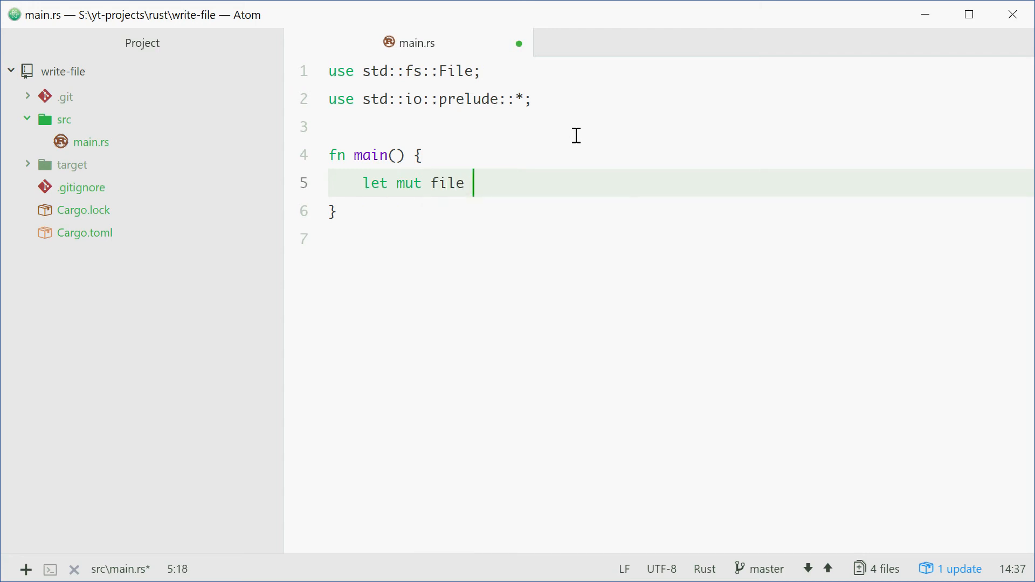
pyautogui.write('= File::crea')
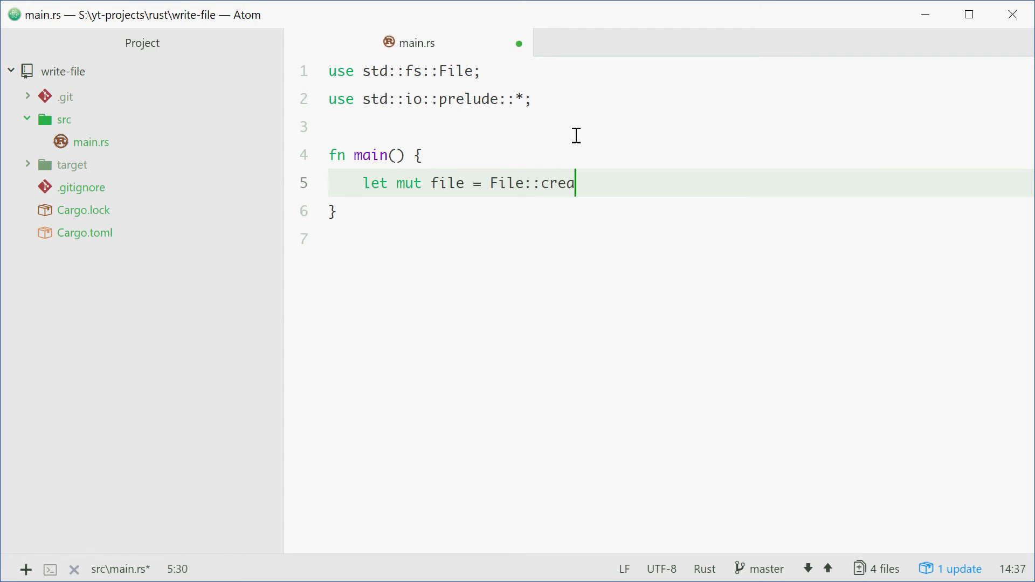
pyautogui.write('te(')
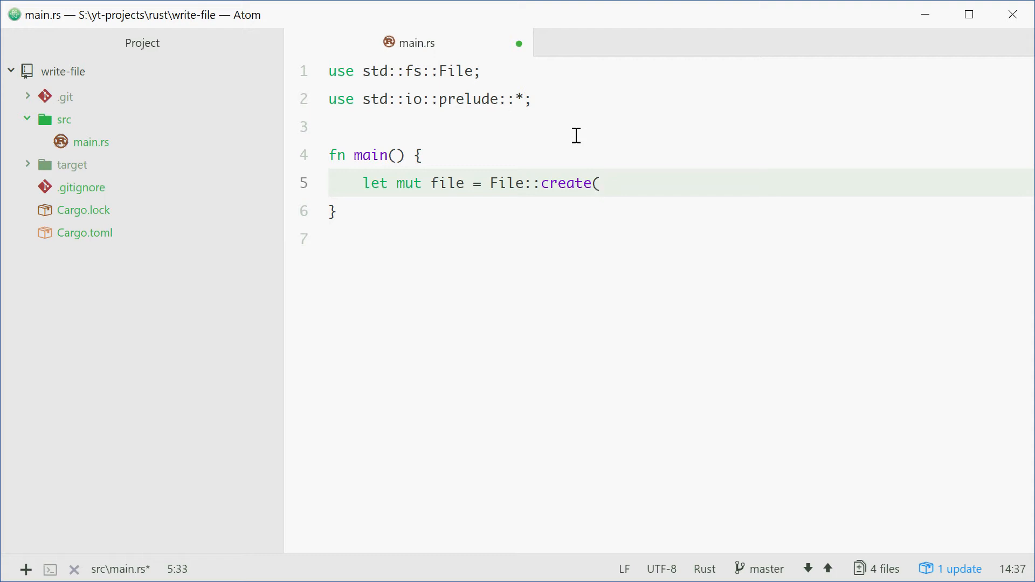
pyautogui.click(598, 183)
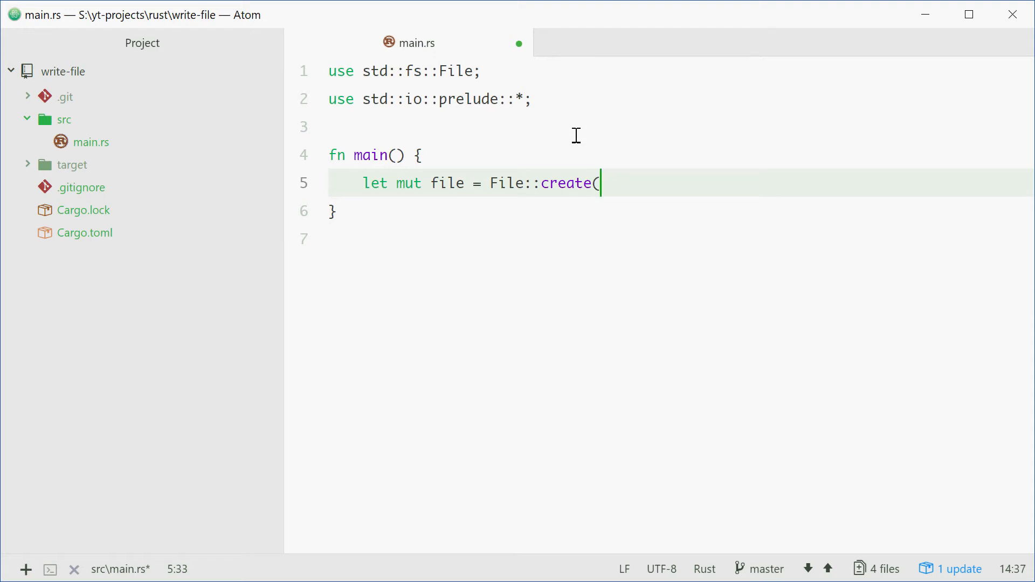
# - Pass "output.txt" to File::create and add .expect("Could not create file!");
pyautogui.write('"out.p')
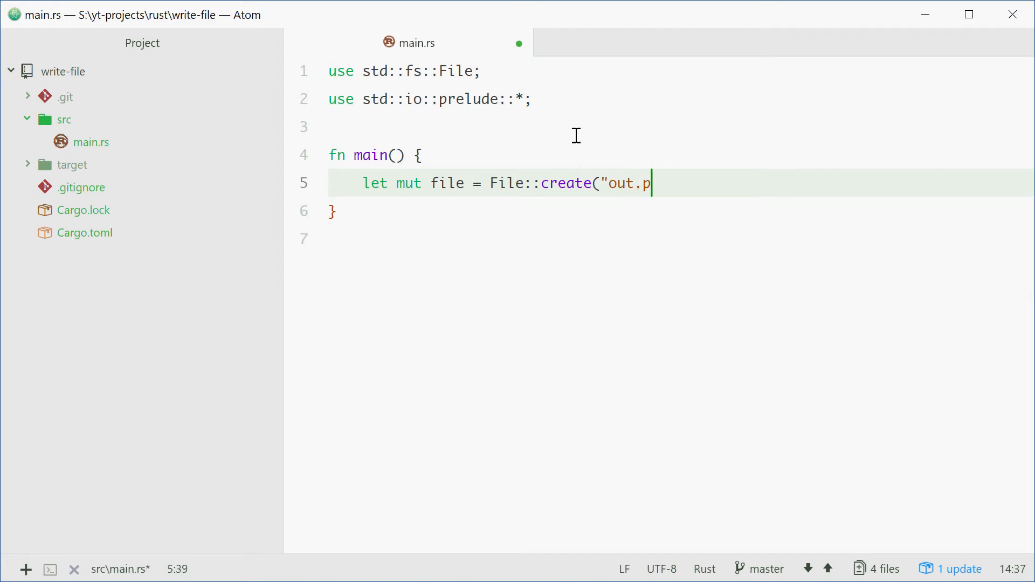
pyautogui.write('utput.txt")')
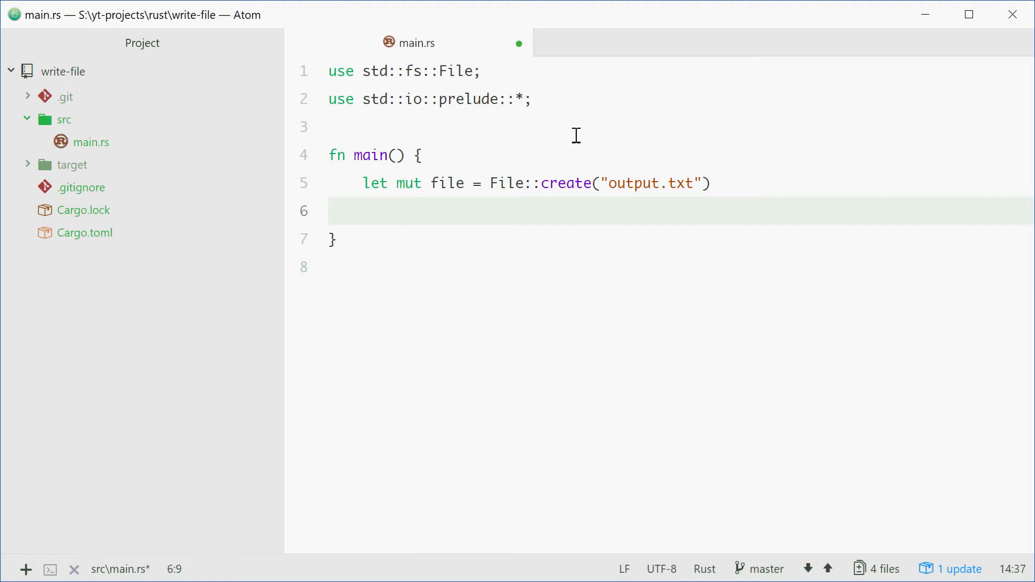
pyautogui.write('.')
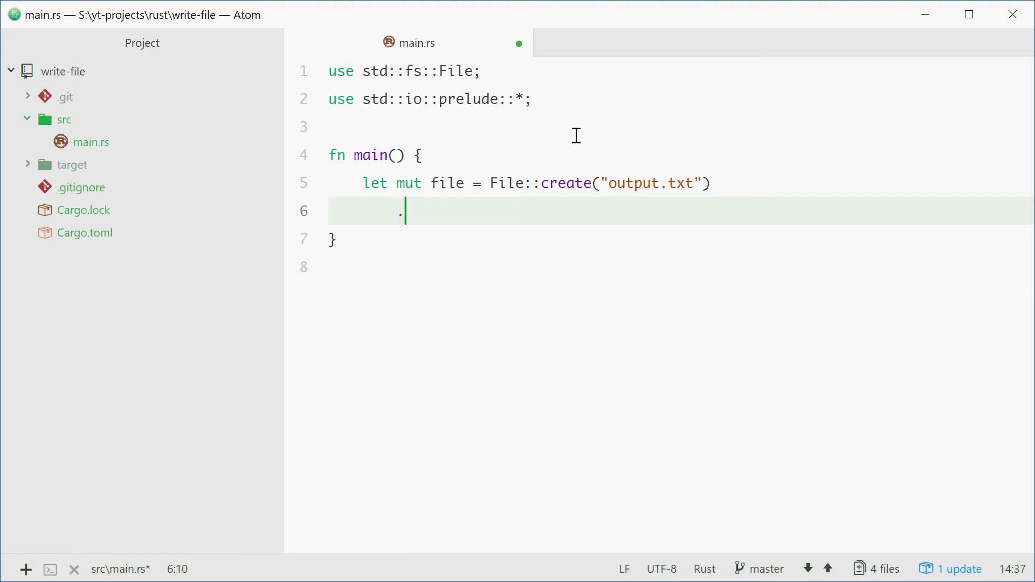
pyautogui.write('expect("')
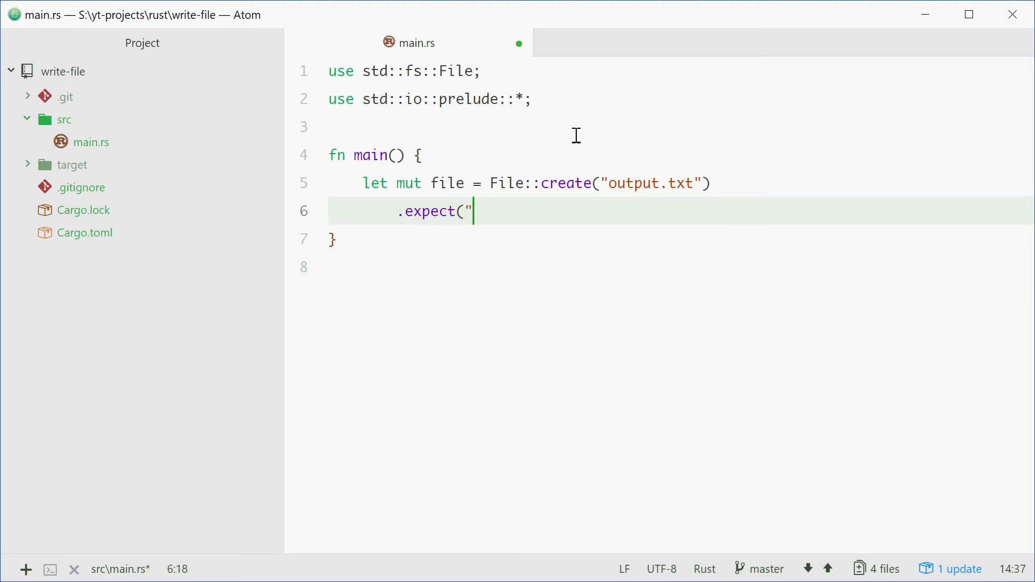
pyautogui.write('Could not create fi')
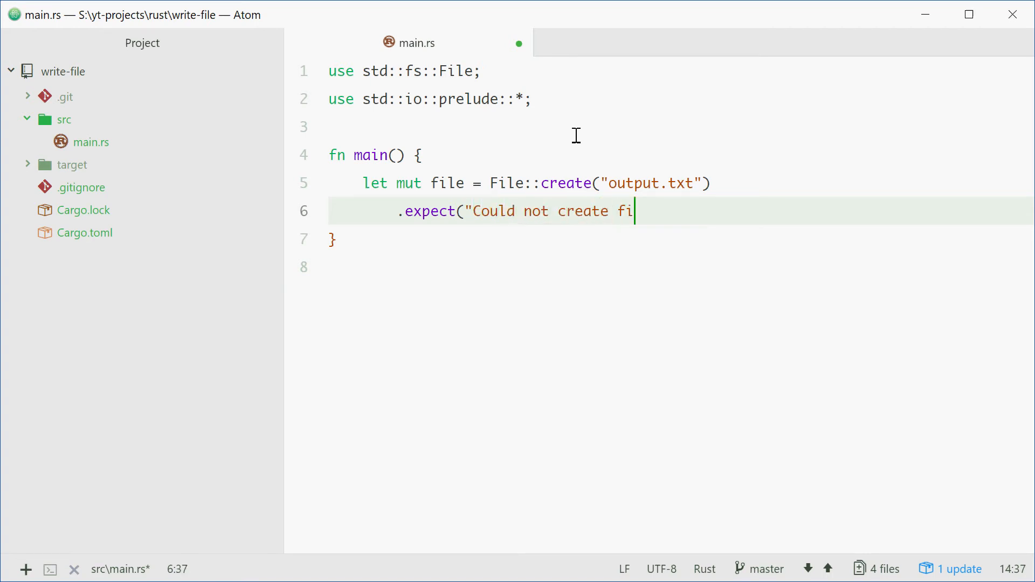
pyautogui.write('le!");')
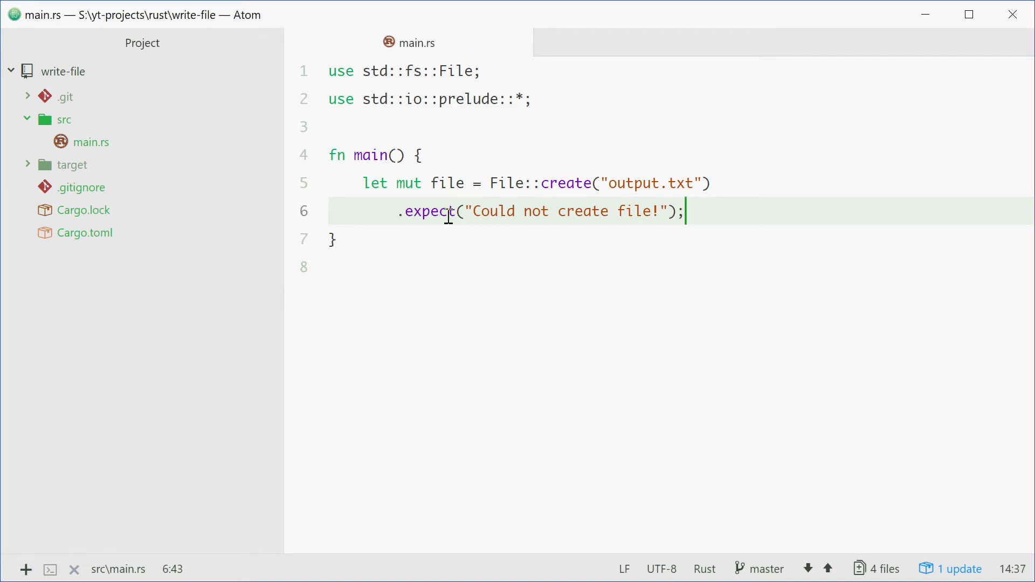
pyautogui.moveTo(716, 227)
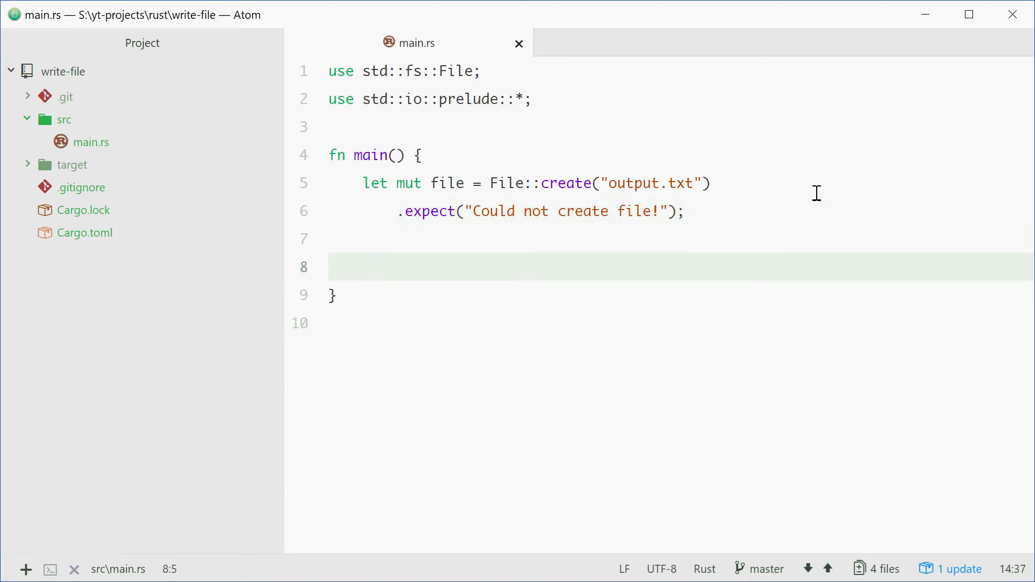
# - Call file.write_all(b"Welcome to dcode!") on the next line of main
pyautogui.write('file.')
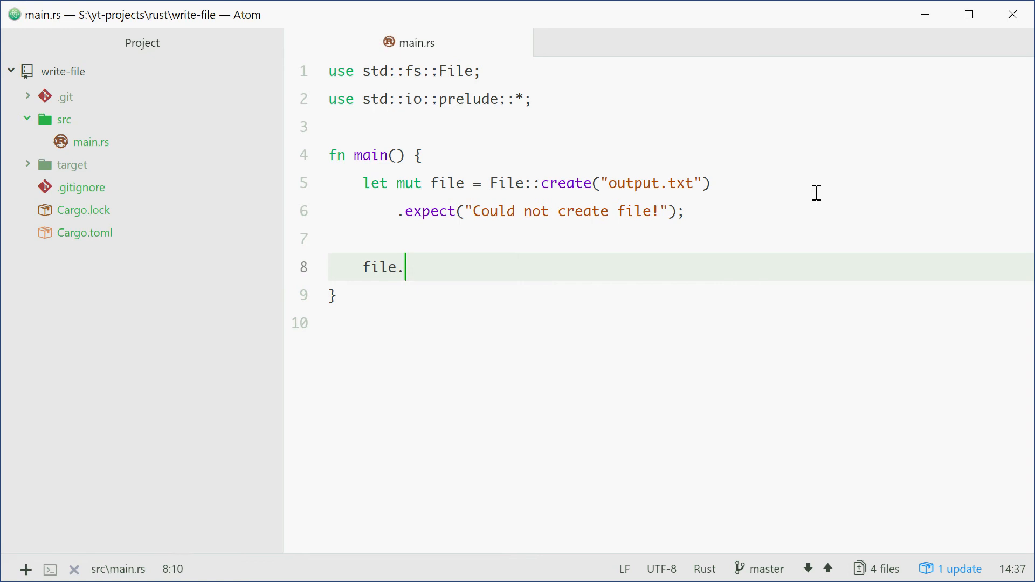
pyautogui.write('write_all')
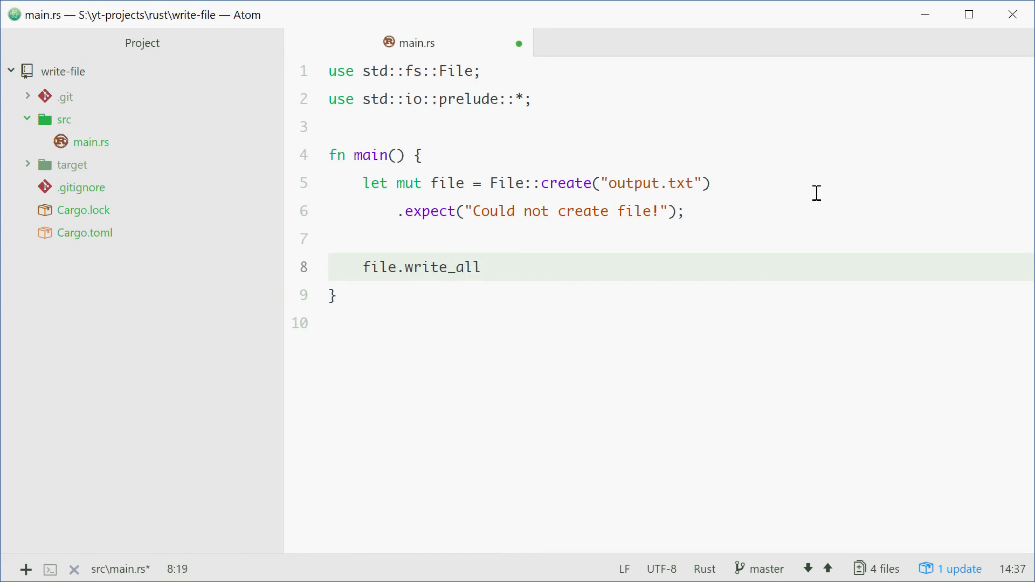
pyautogui.write('(')
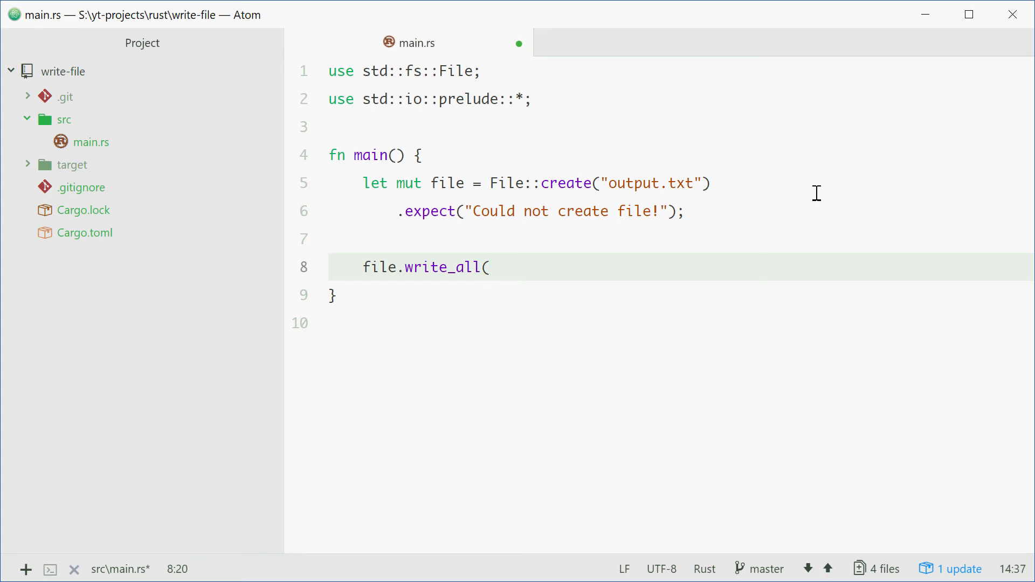
pyautogui.write('b"')
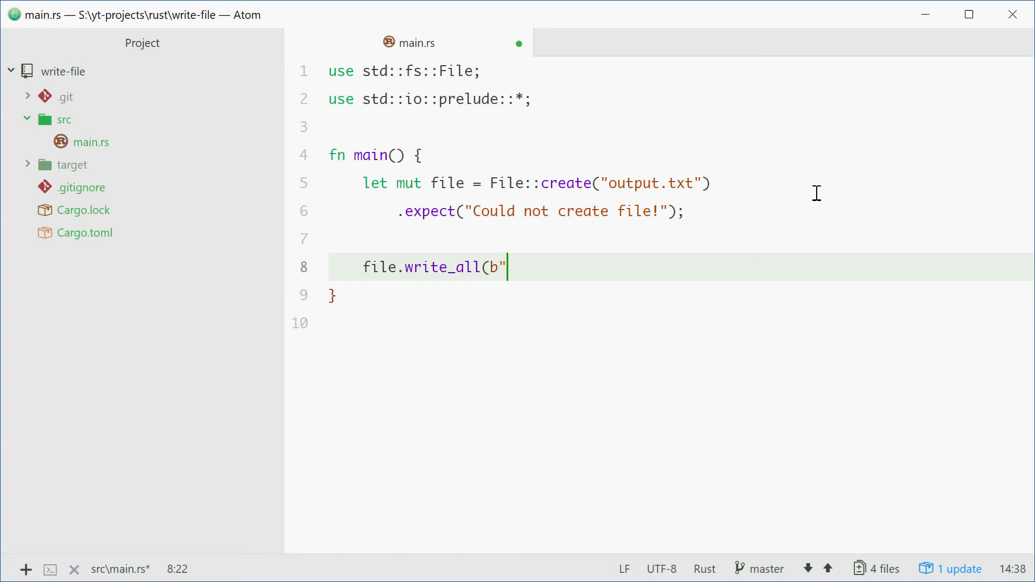
pyautogui.write('"')
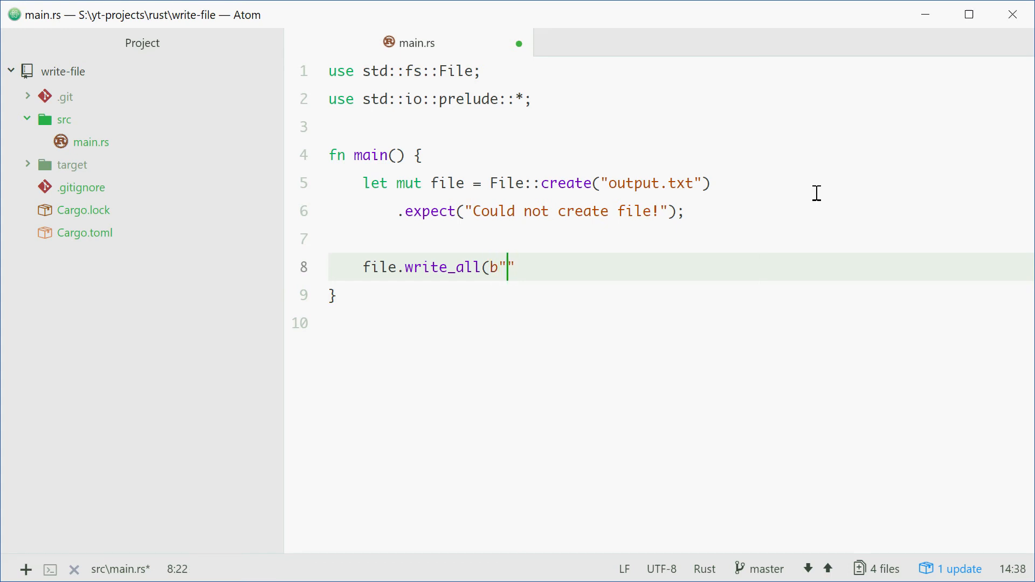
pyautogui.write('Welc')
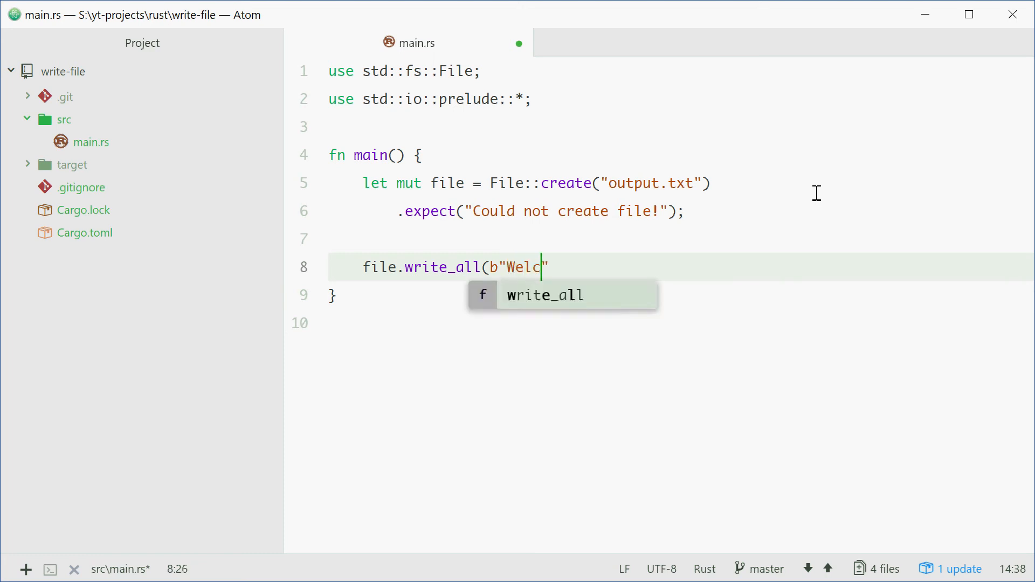
pyautogui.write('ome to dcode!')
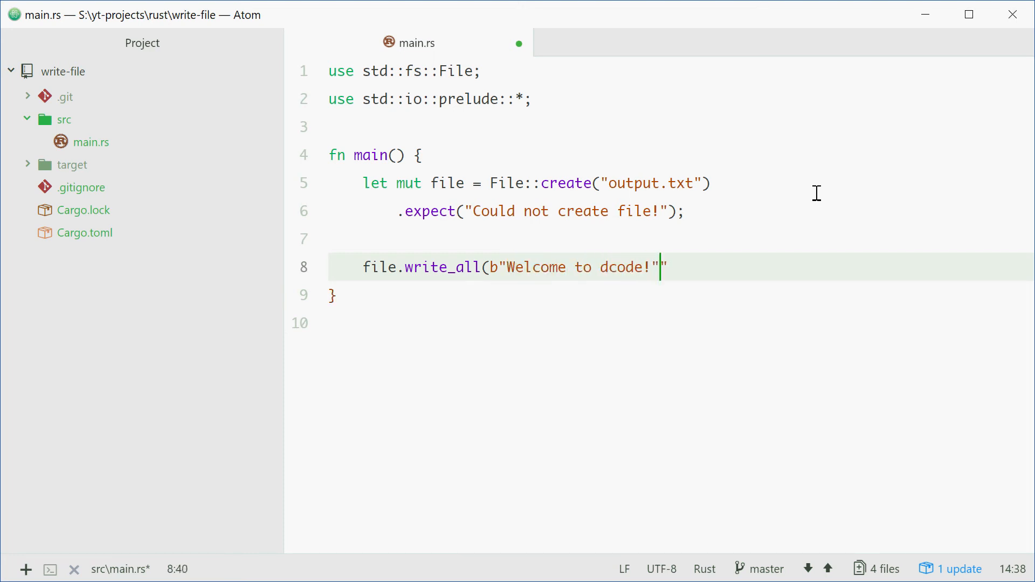
pyautogui.press('Backspace')
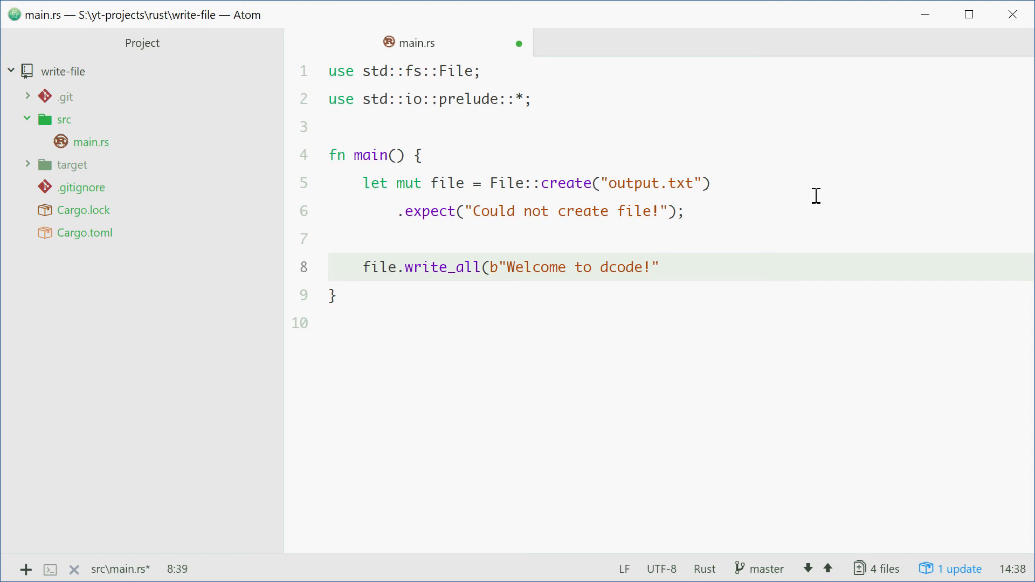
pyautogui.write(')')
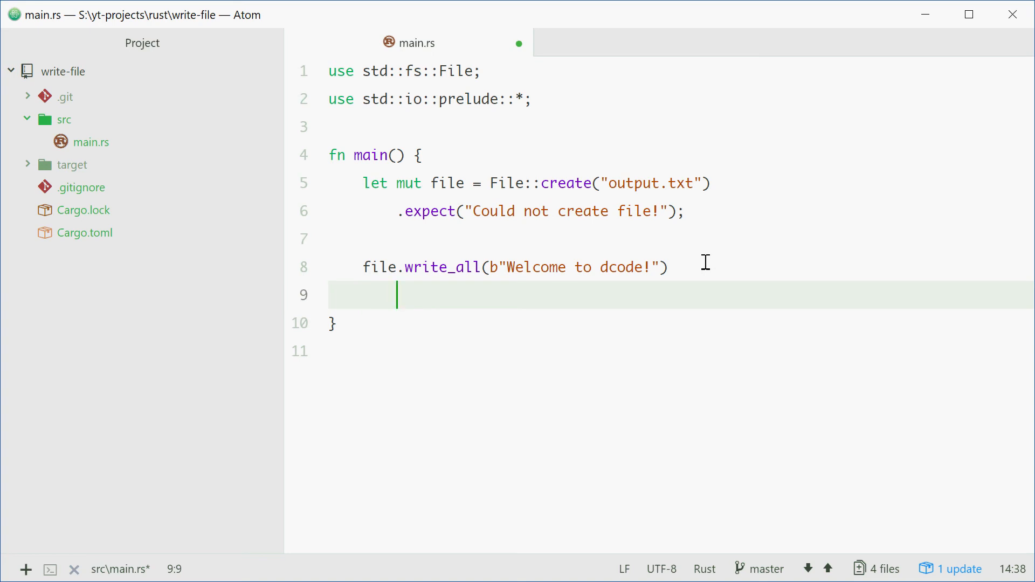
# - Append .expect("Cannot write to the file, sorry mate."); to the write_all call
pyautogui.write('.expect(')
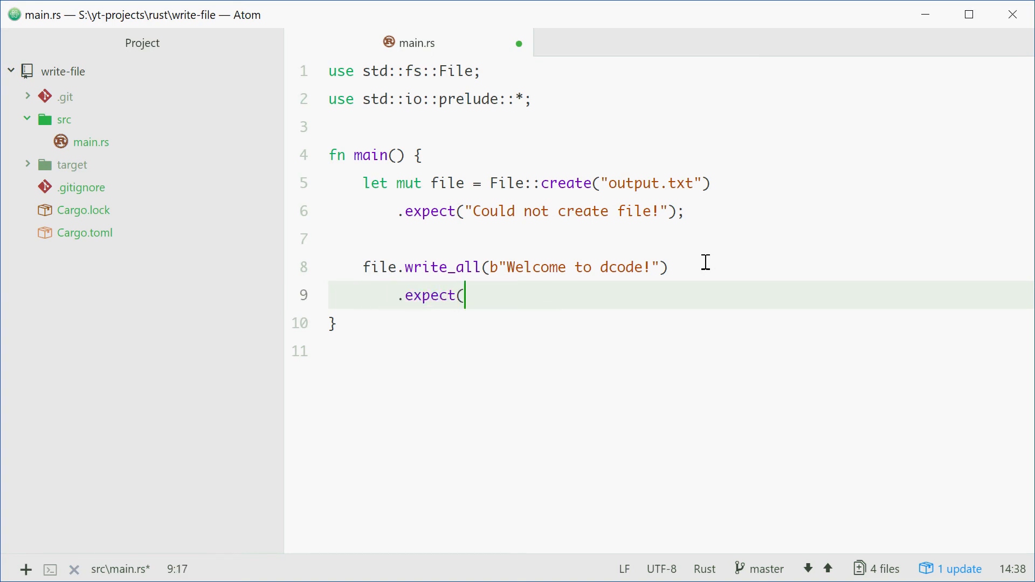
pyautogui.write('"Cannot w')
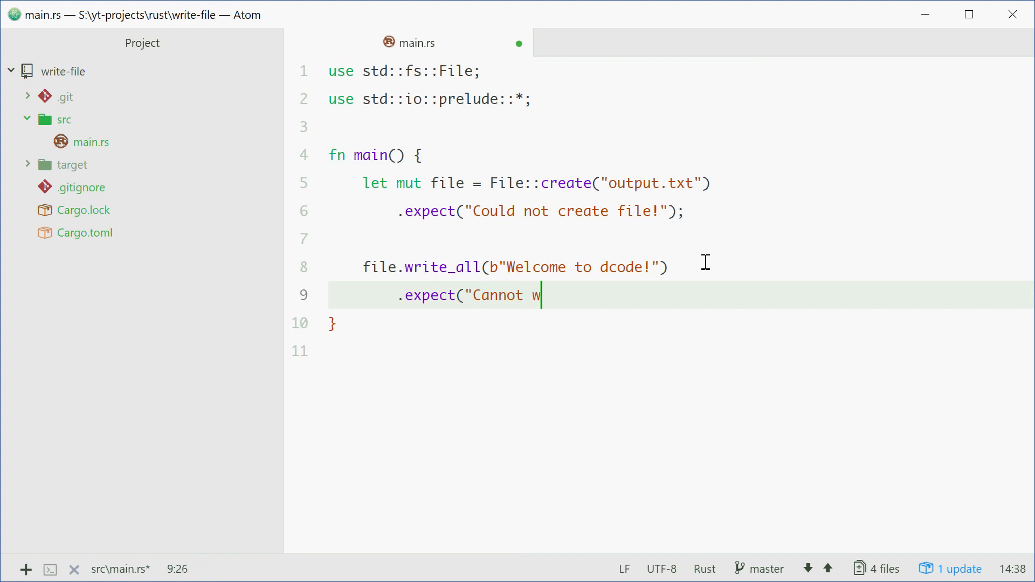
pyautogui.write('rite to the file, sor')
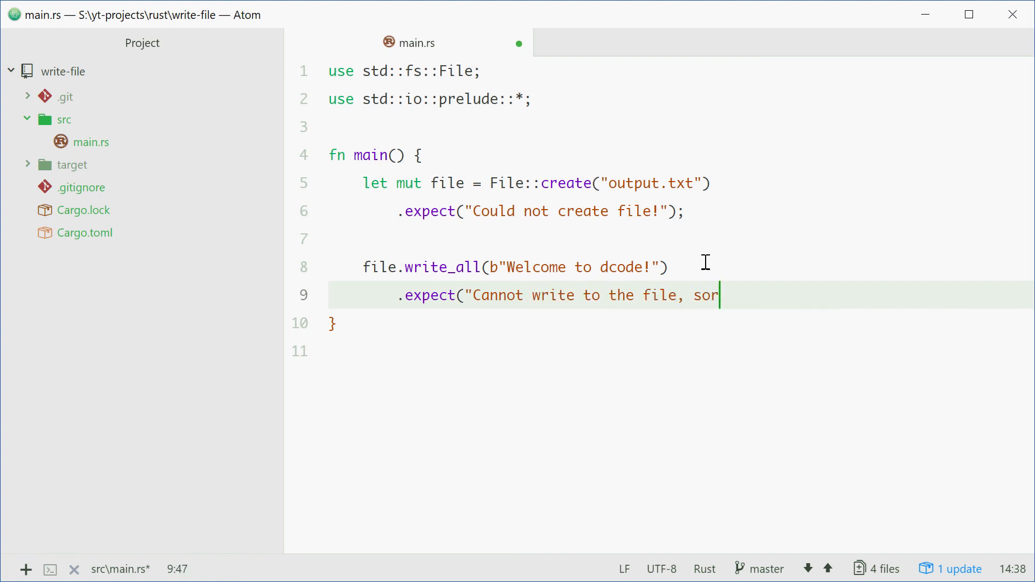
pyautogui.write('ry mate.");')
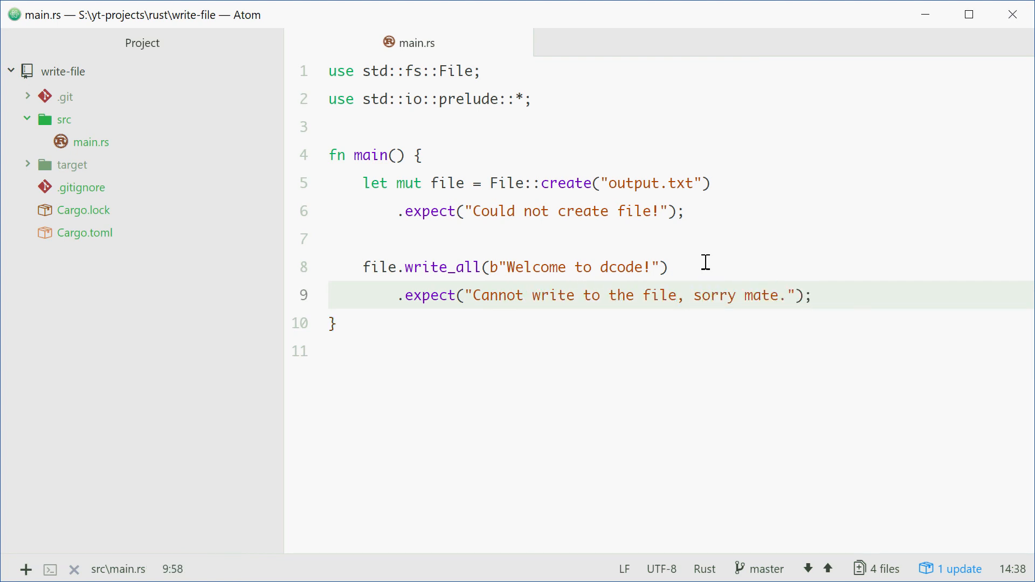
pyautogui.click(799, 295)
pyautogui.write('cargo run')
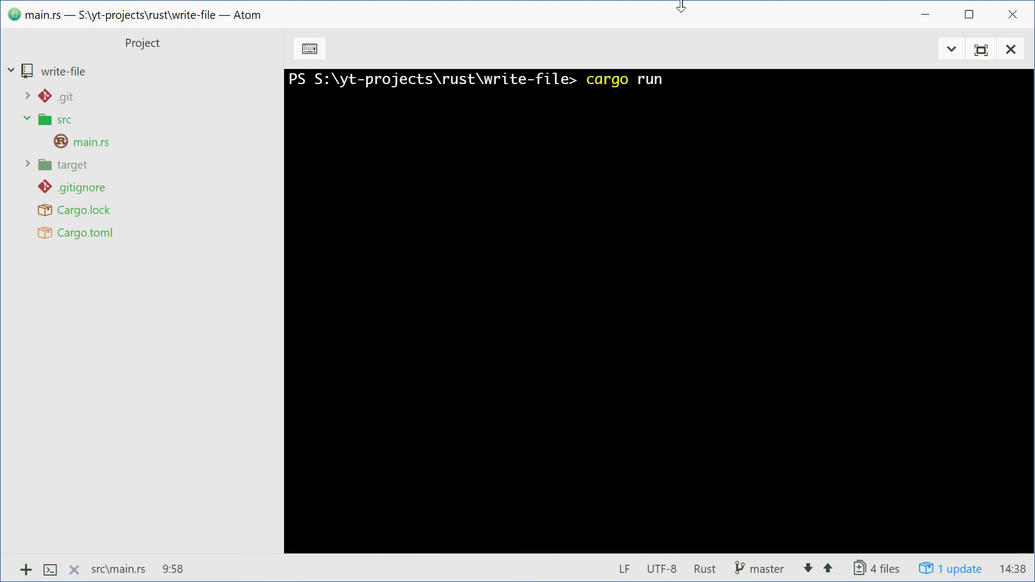
# - Run 'cargo run' in the terminal so output.txt is created in the project folder
pyautogui.press('Return')
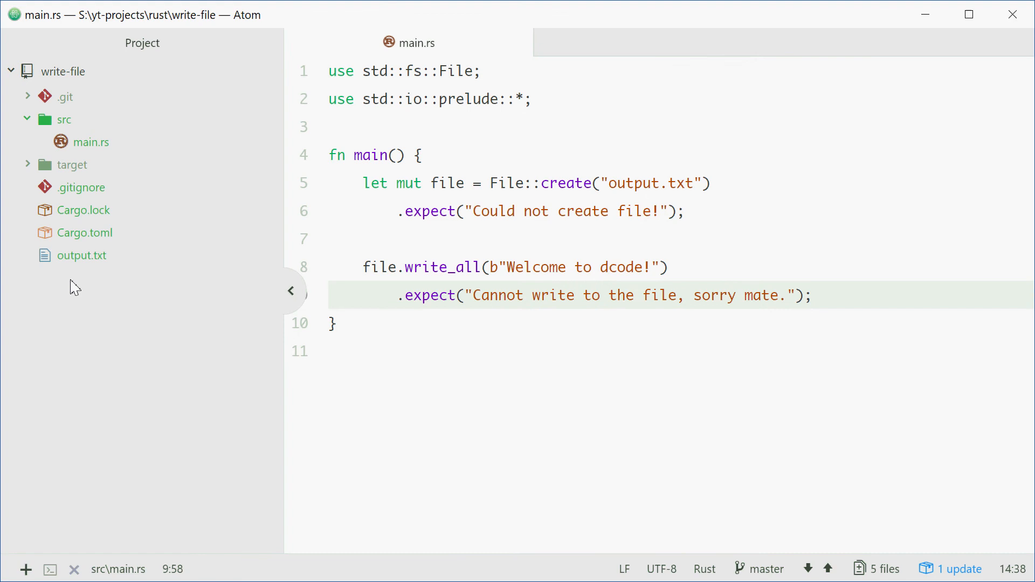
# - View output.txt containing 'Welcome to dcode!' in the tree, then return to main.rs
pyautogui.click(82, 255)
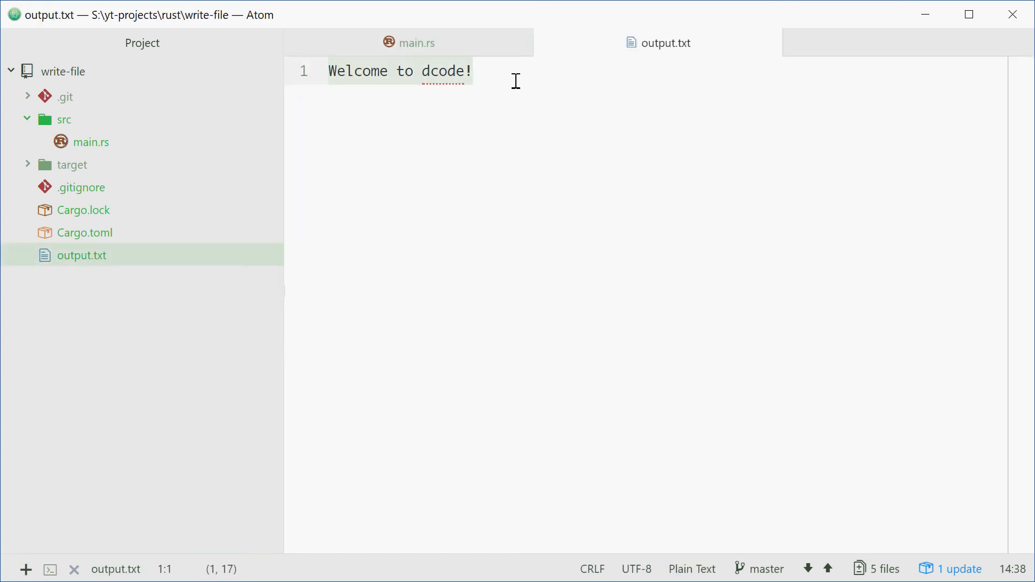
pyautogui.click(418, 44)
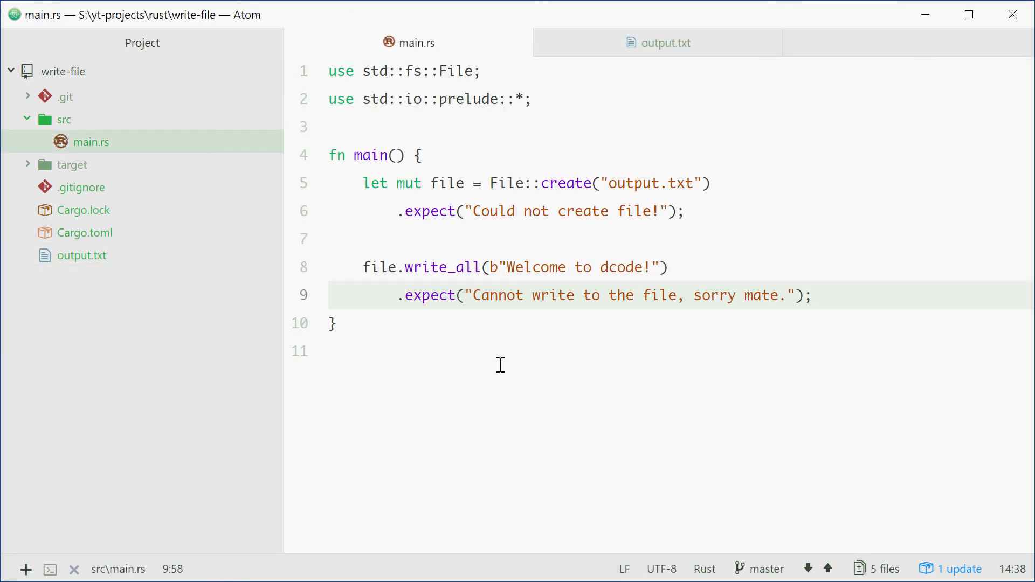
pyautogui.click(811, 295)
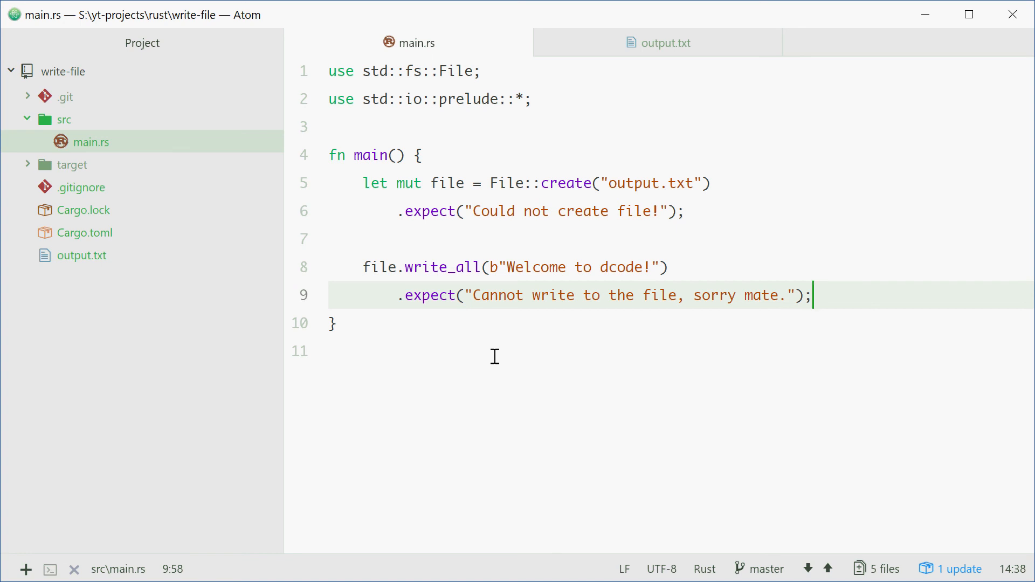